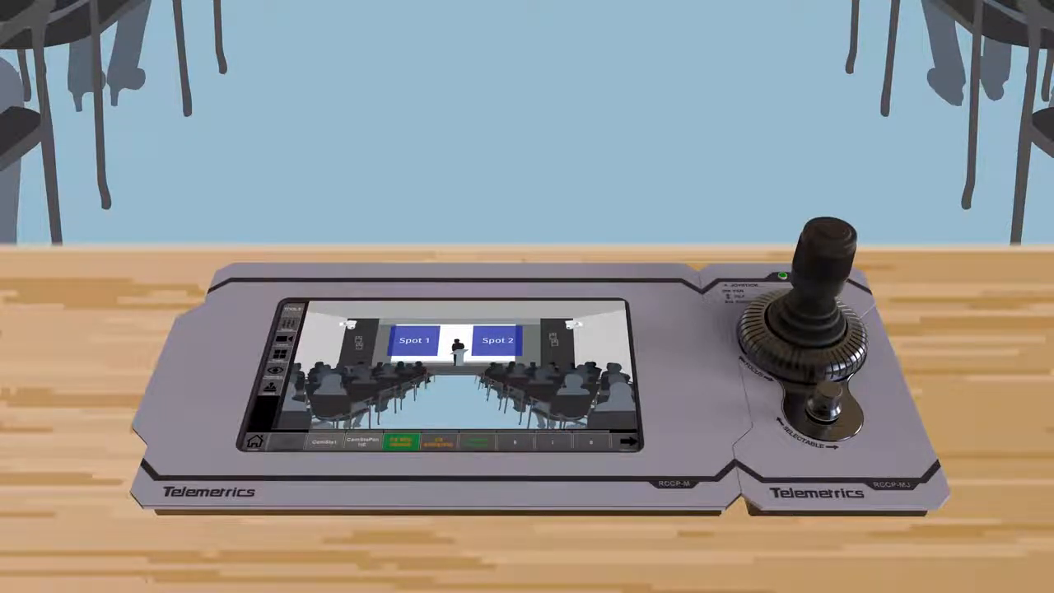
click(416, 340)
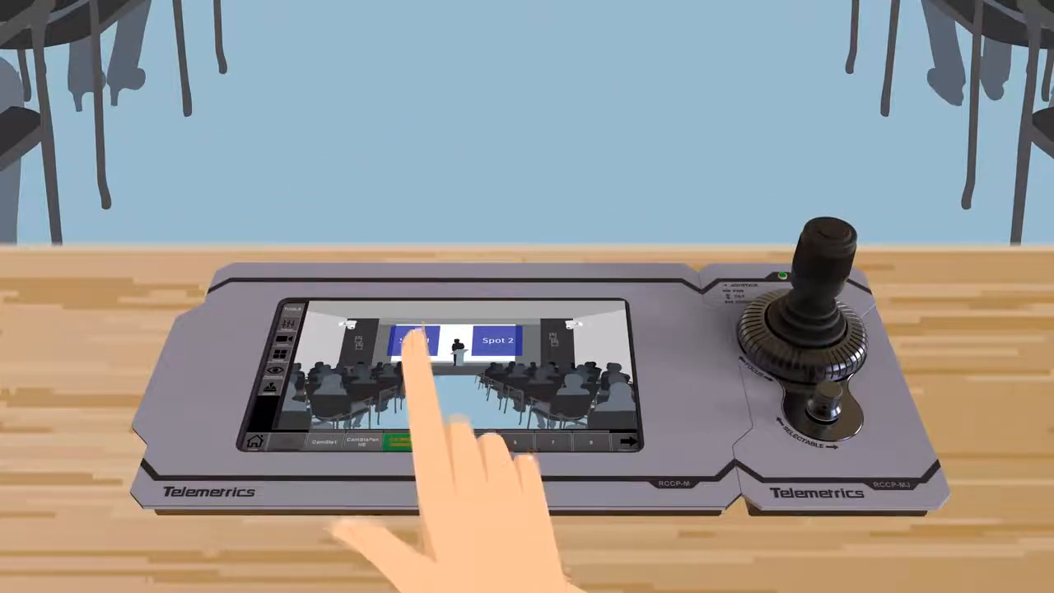
click(427, 342)
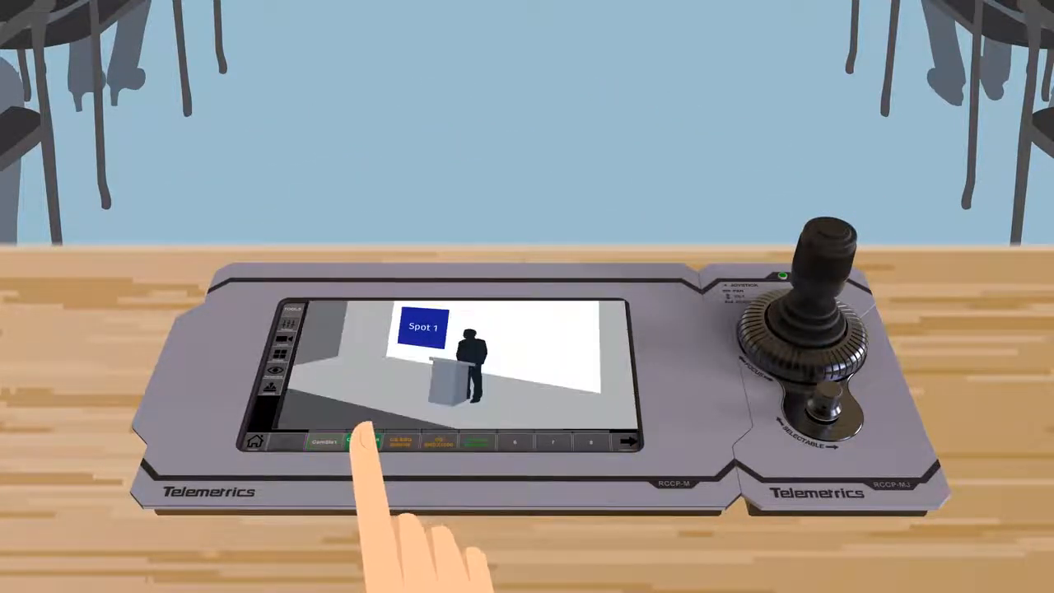
click(366, 441)
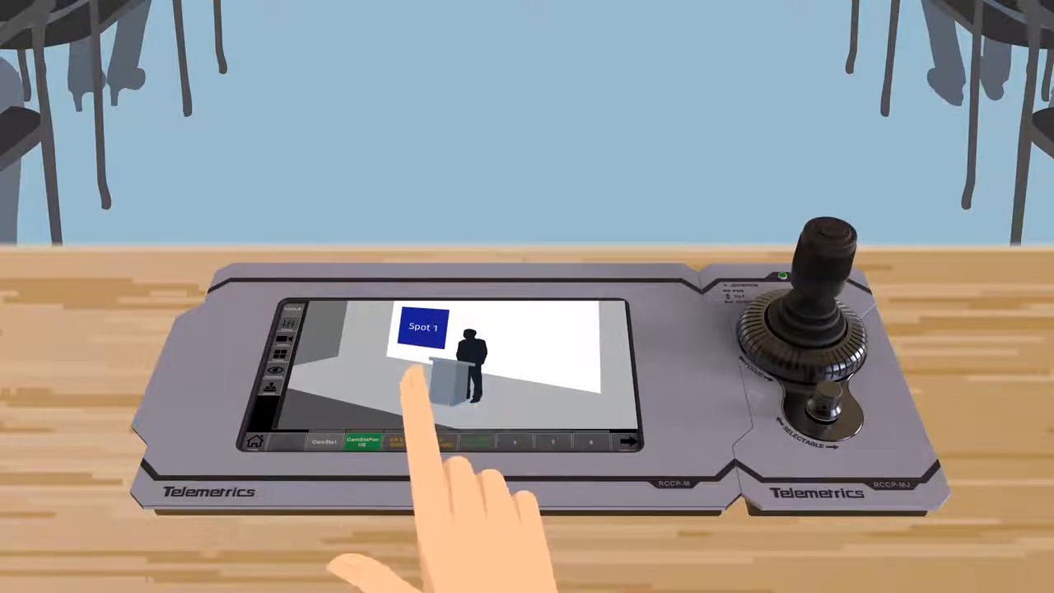